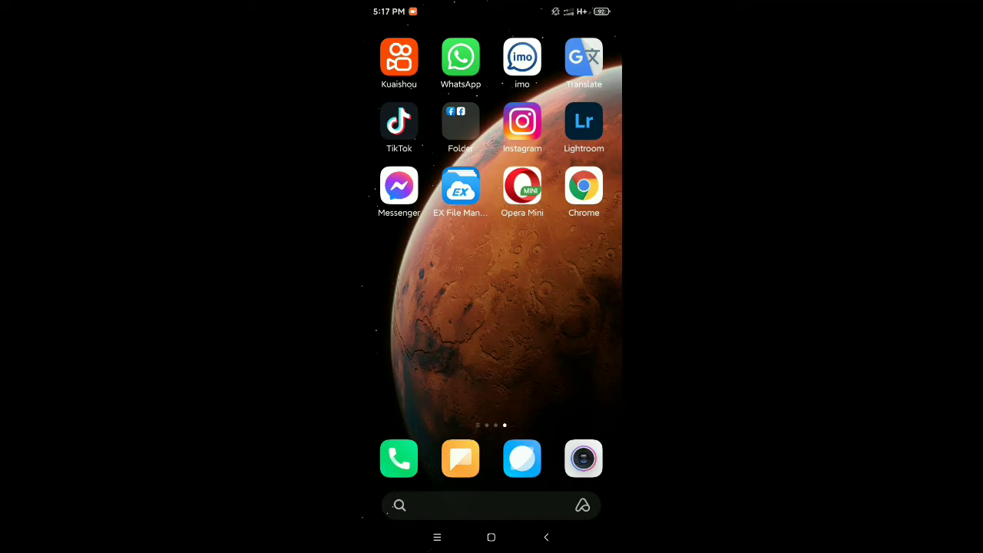
Launch Opera Mini from the home screen so its start page appears
{"action": "left_click", "coordinate": [523, 186]}
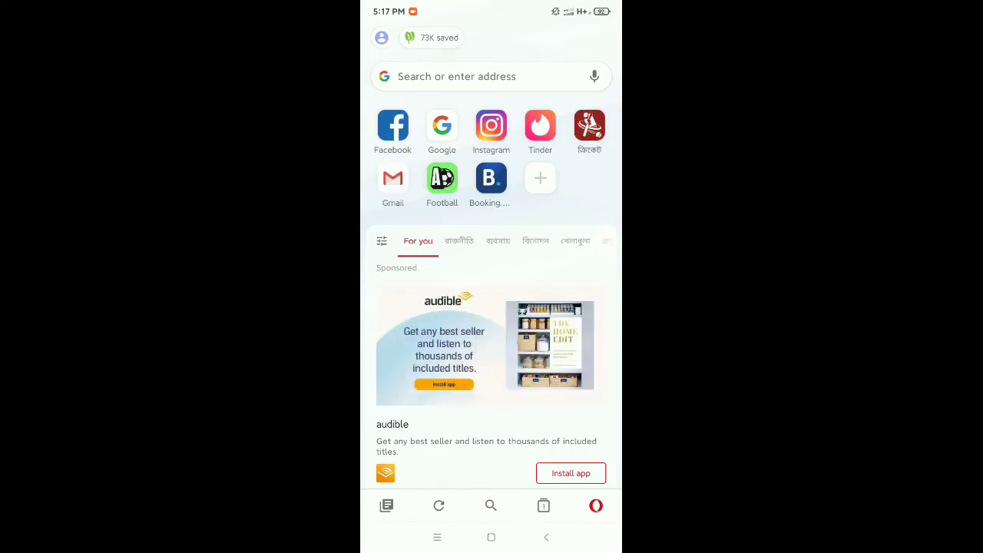
Reach Opera Mini's full Settings screen from the main menu
{"action": "left_click", "coordinate": [381, 37]}
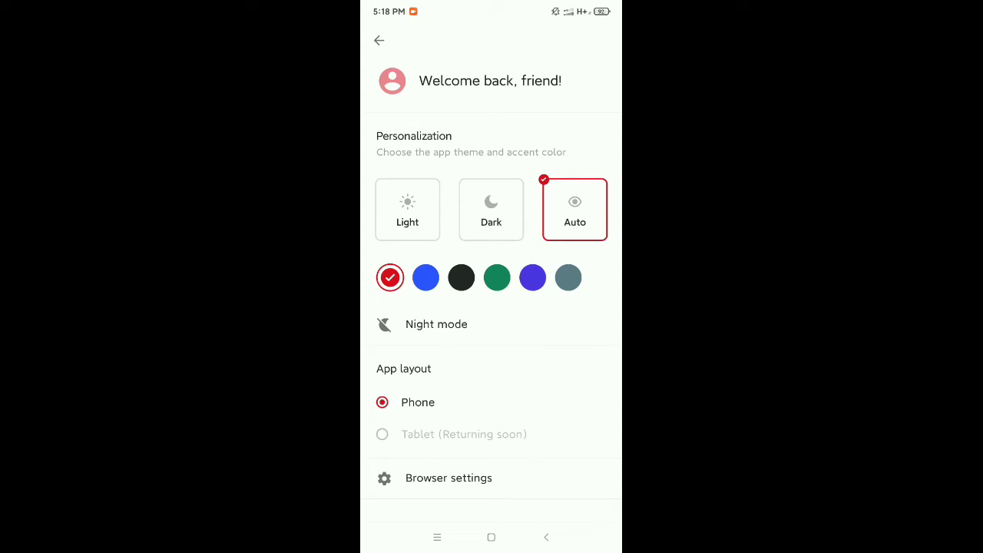
{"action": "left_click", "coordinate": [378, 40]}
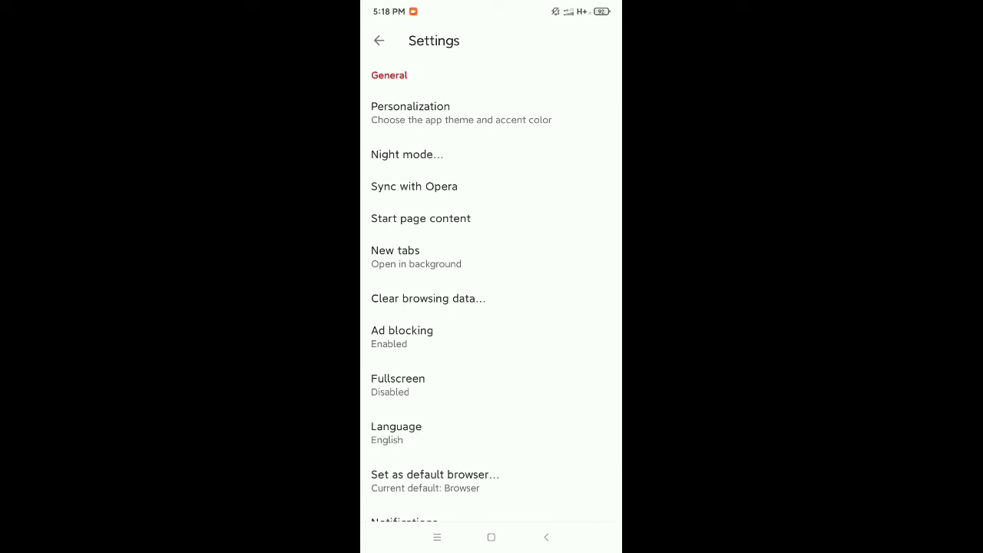
Reach the Download folder picker in Downloads settings and look inside the IMO folder
{"action": "scroll", "scroll_direction": "down", "scroll_amount": 3}
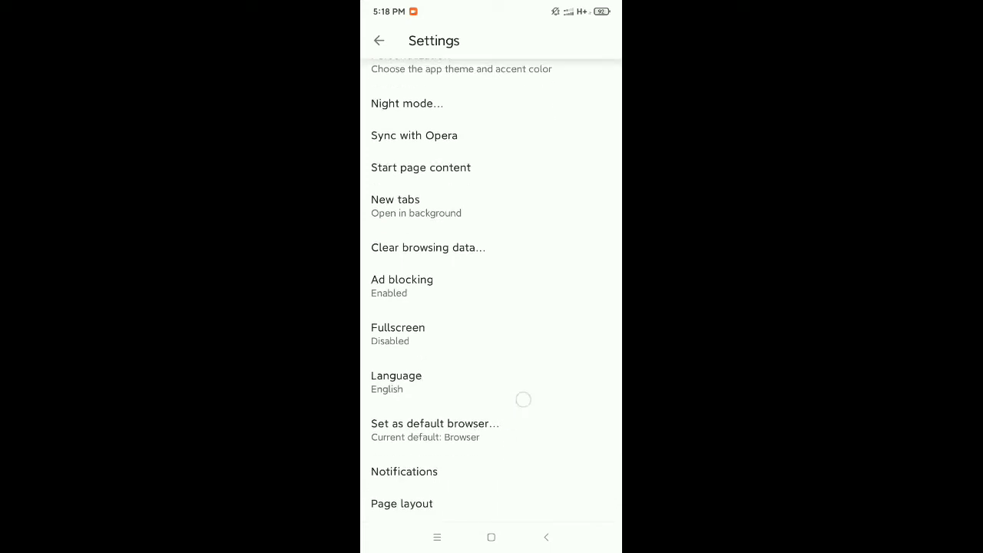
{"action": "scroll", "scroll_direction": "down", "scroll_amount": 3}
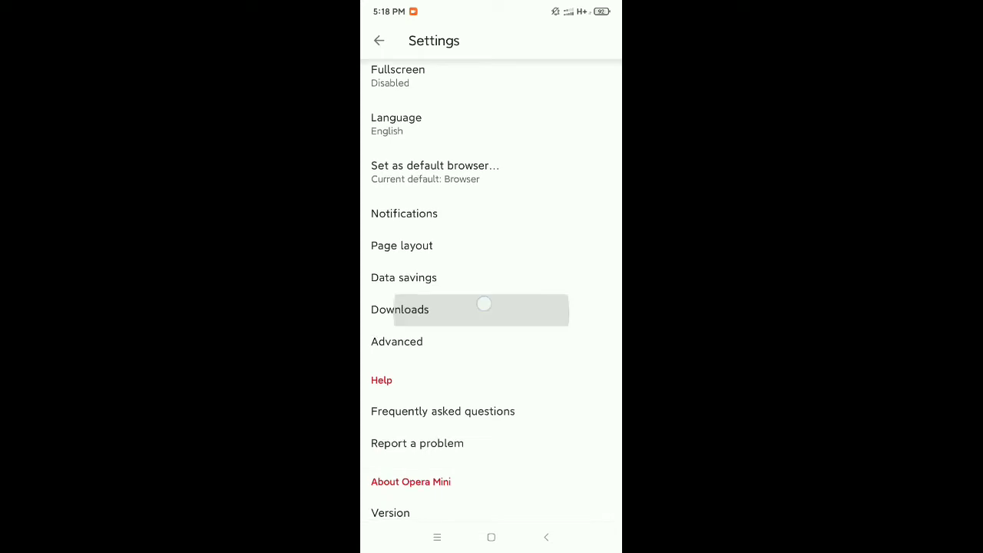
{"action": "scroll", "scroll_direction": "down", "scroll_amount": 3}
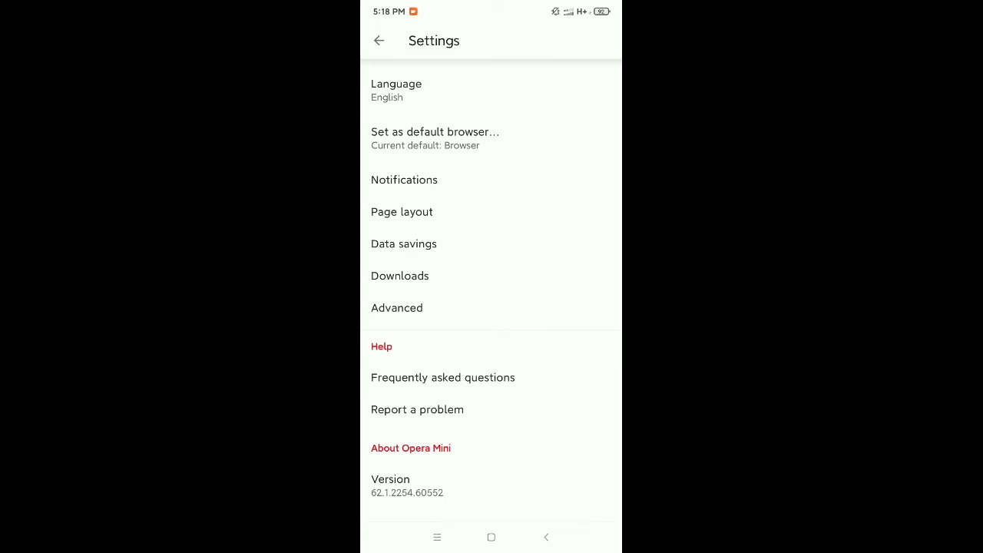
{"action": "left_click", "coordinate": [399, 277]}
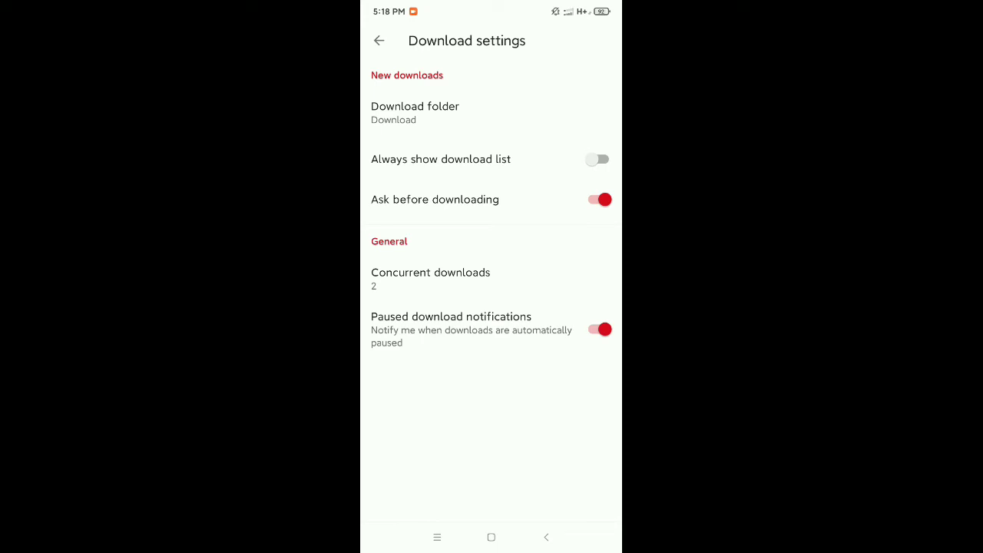
{"action": "left_click", "coordinate": [414, 106]}
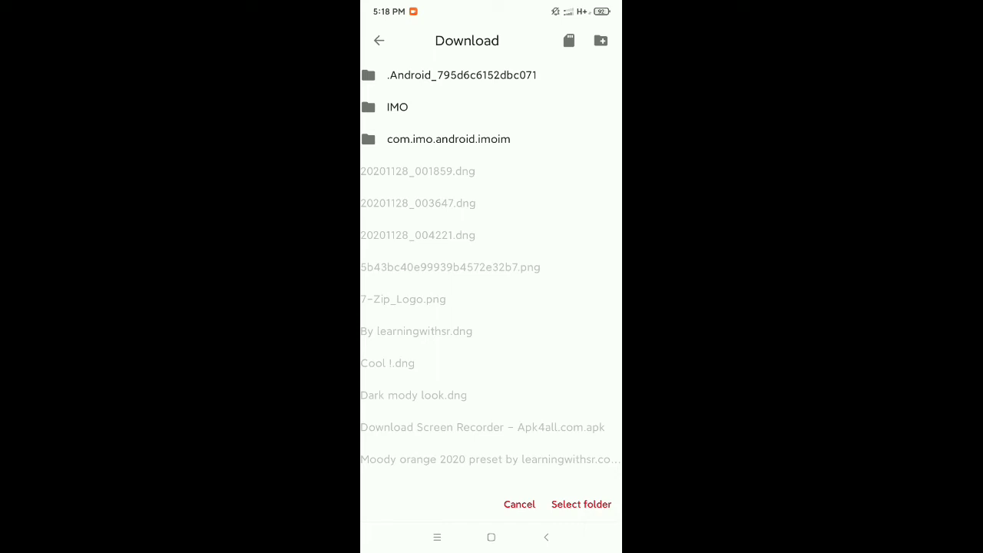
{"action": "left_click", "coordinate": [396, 107]}
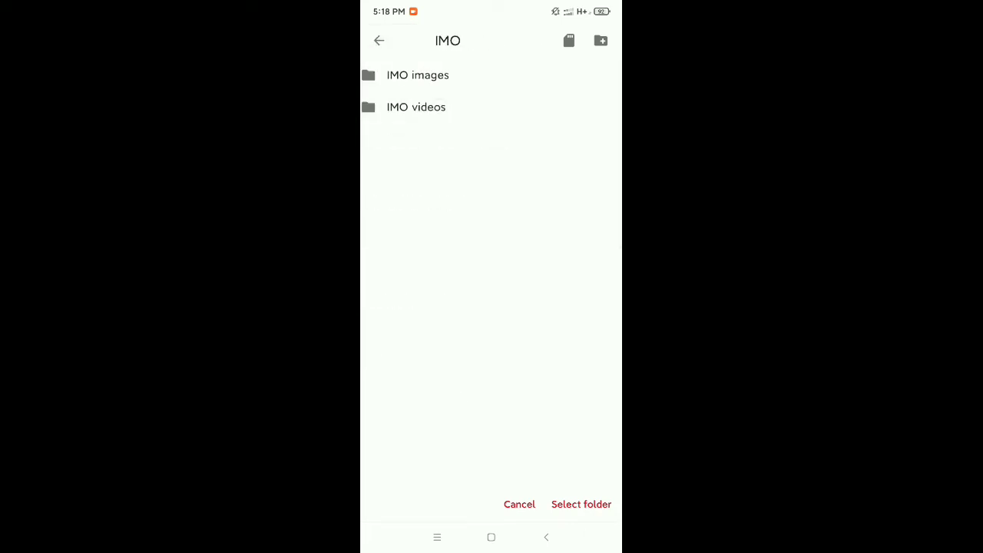
Back in Download, start a new folder and begin naming it 'Oper'
{"action": "left_click", "coordinate": [378, 39]}
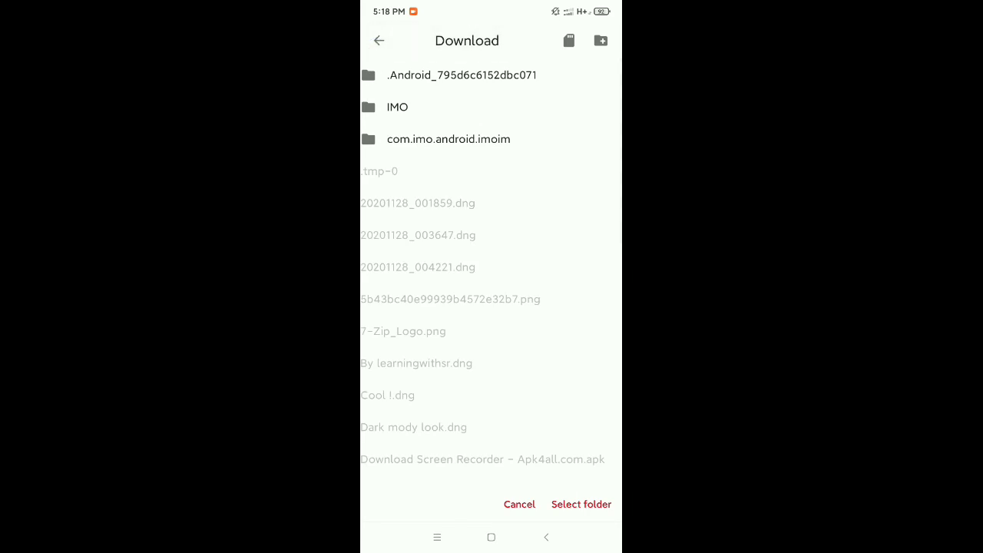
{"action": "left_click", "coordinate": [600, 40]}
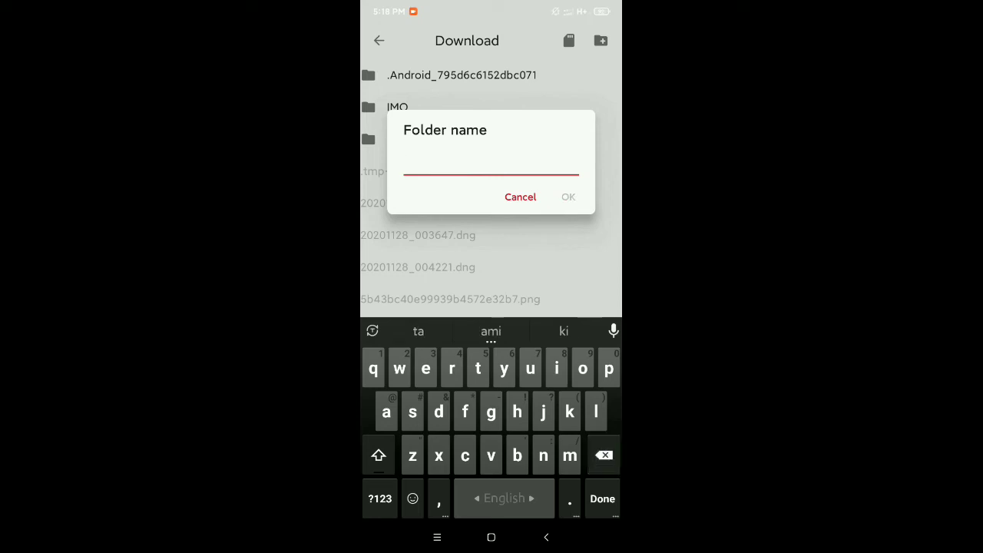
{"action": "type", "text": "Oper"}
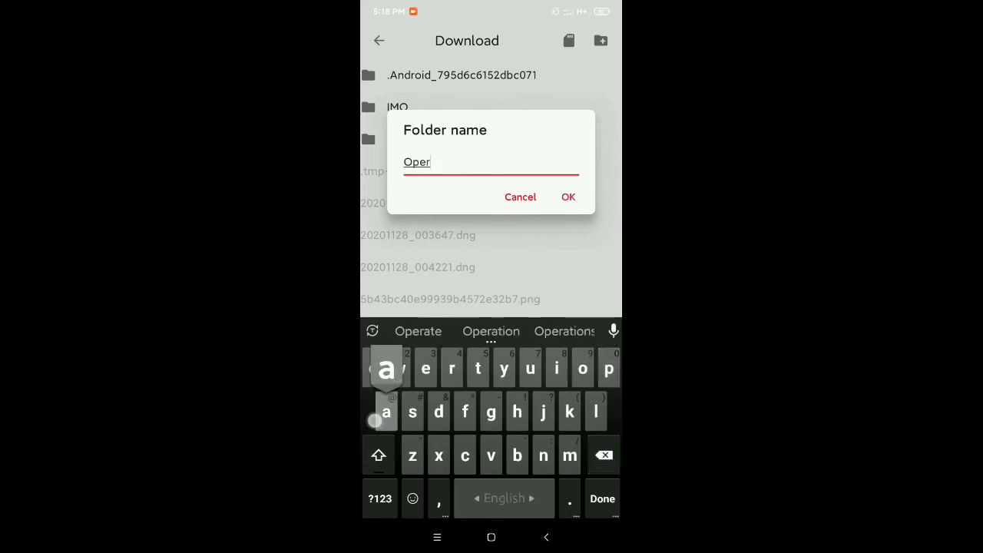